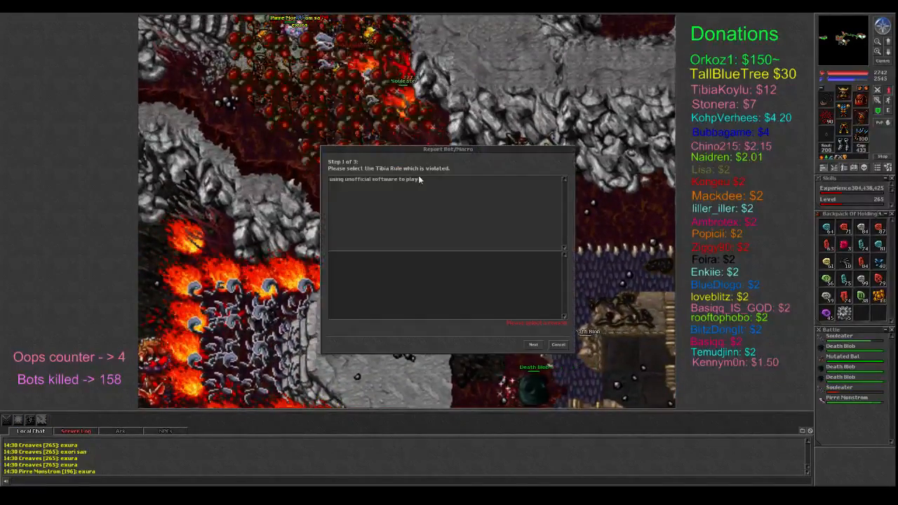
# Describe the bot as taking the same path and not answering, then submit the report.
pyautogui.click(533, 345)
pyautogui.write('using bot at souleaters full afk always ')
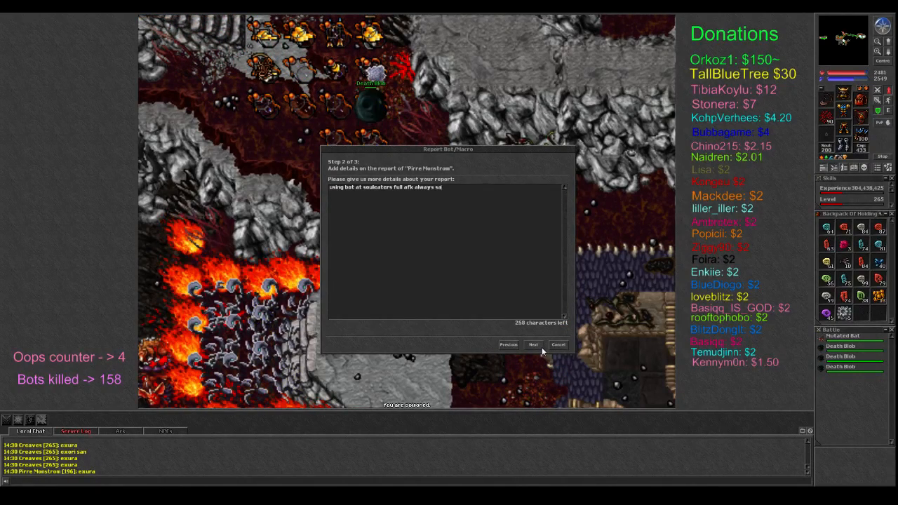
pyautogui.write('same path doesnt a')
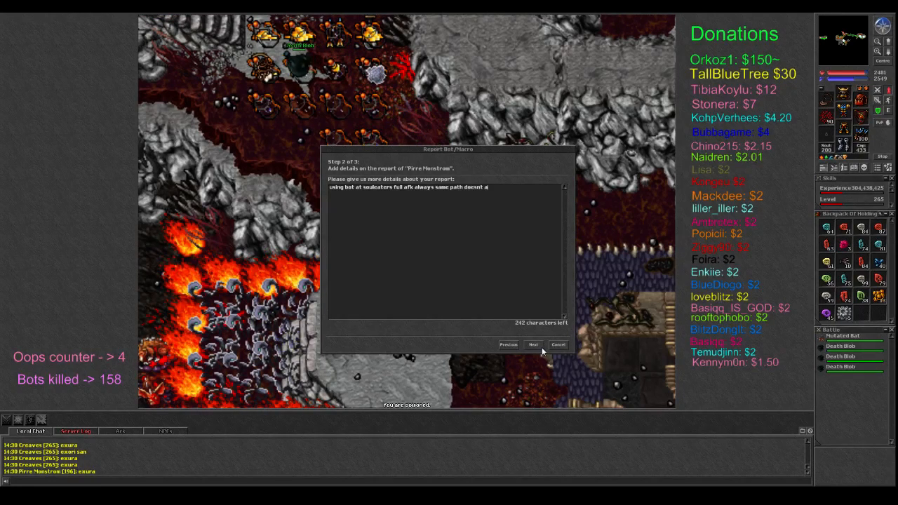
pyautogui.write('nswer')
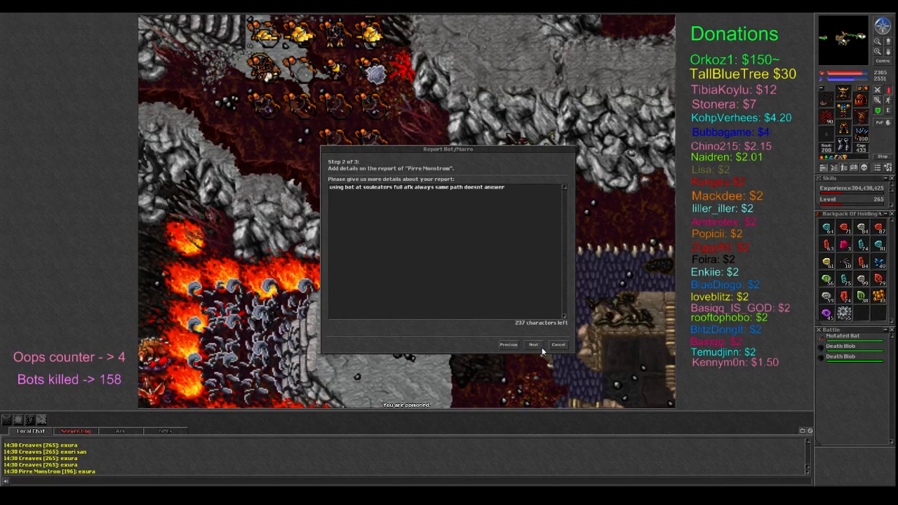
pyautogui.click(533, 345)
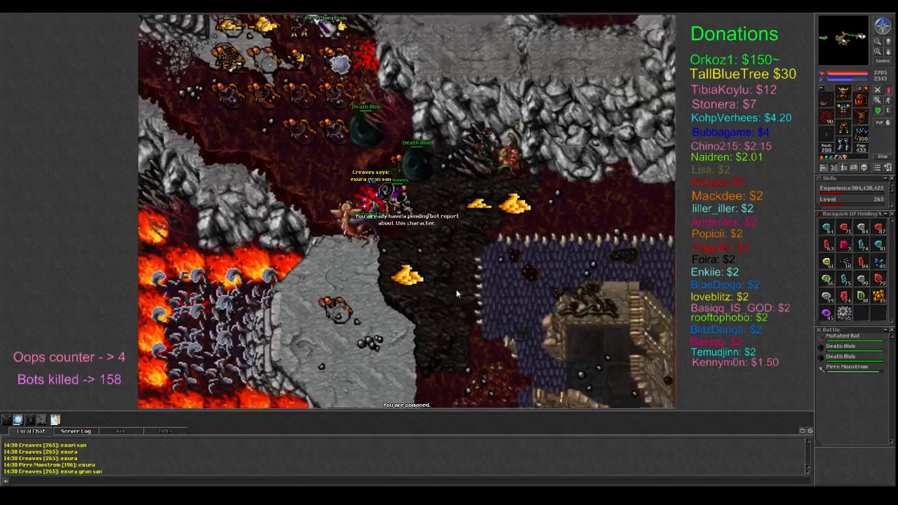